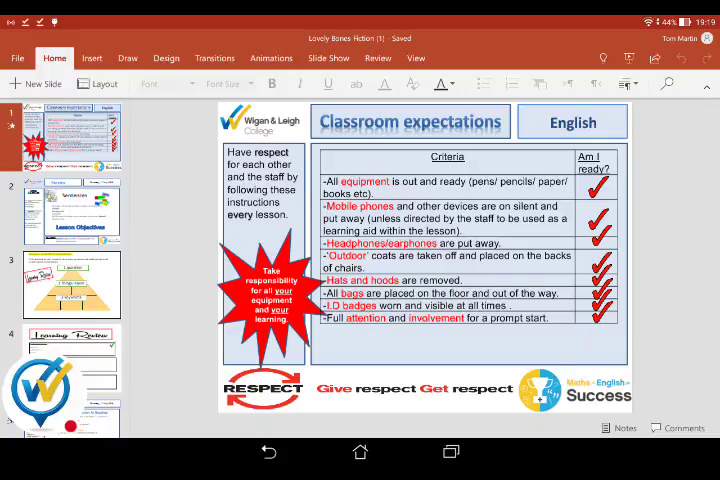
View slide 2, Starter objectives, then slide 6, the Lovely Bones Introduction.
left_click(72, 211)
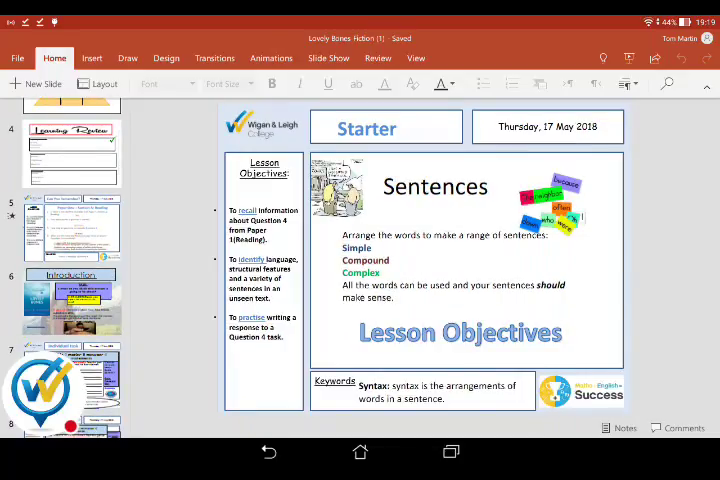
left_click(70, 300)
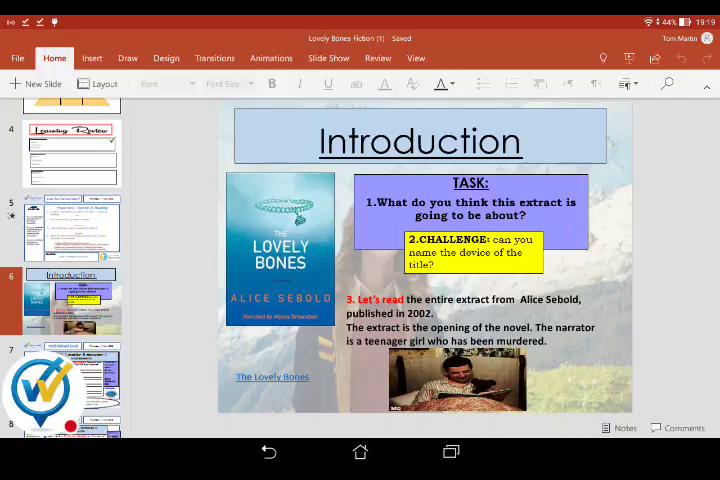
left_click(71, 385)
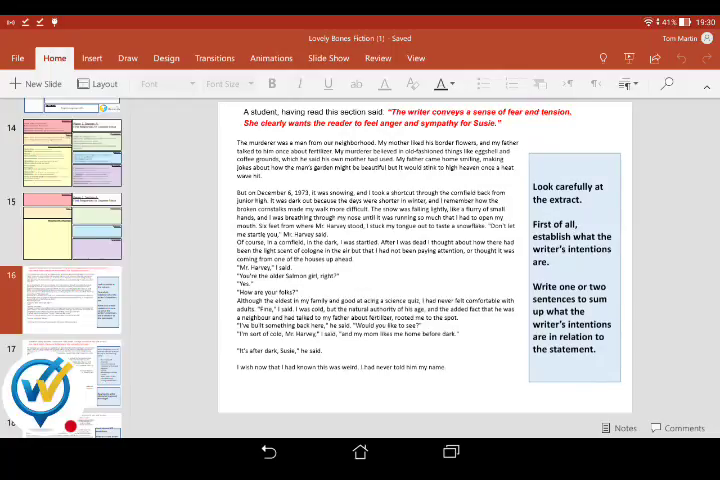
Scroll the thumbnail pane down to slides 20–22, keeping the slide 16 extract displayed.
scroll("down", 3)
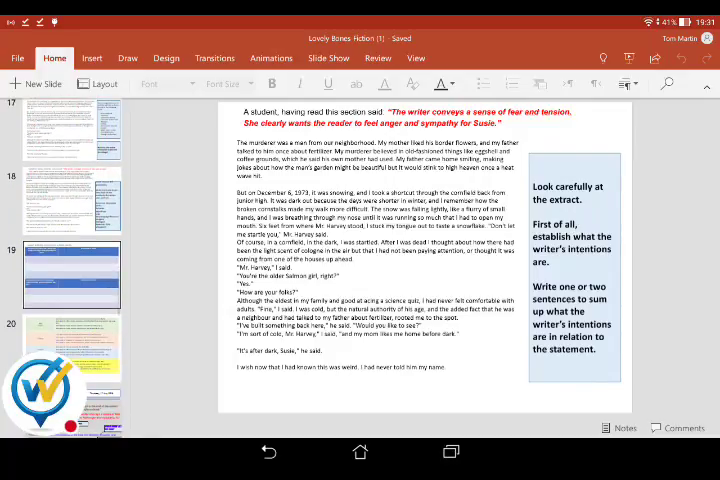
scroll("down", 3)
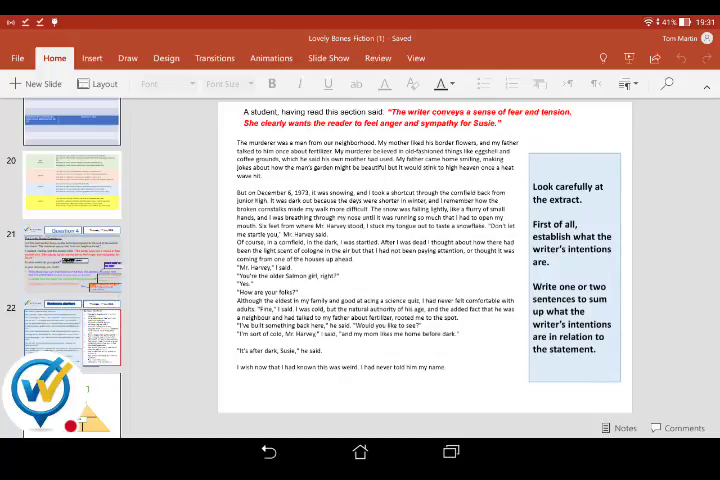
left_click(71, 183)
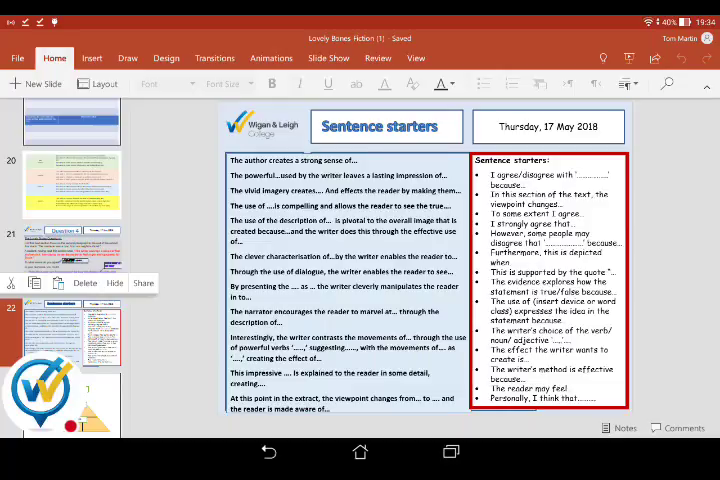
Display slide 26, the yellow Scaffold, and scroll thumbnails to slides 29–31.
scroll("down", 3)
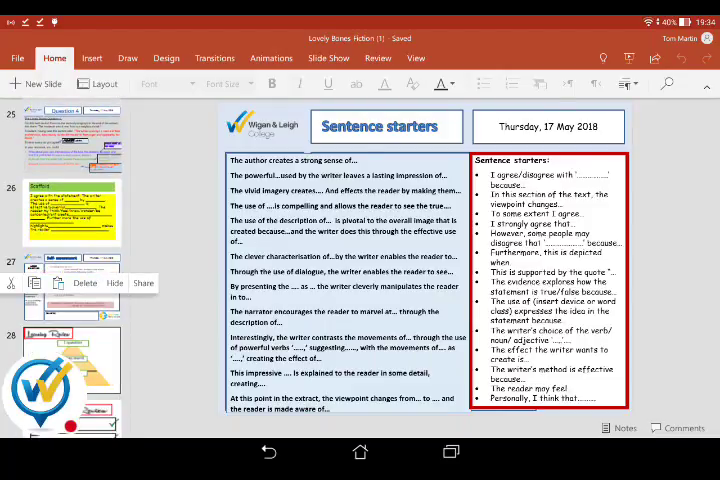
left_click(72, 213)
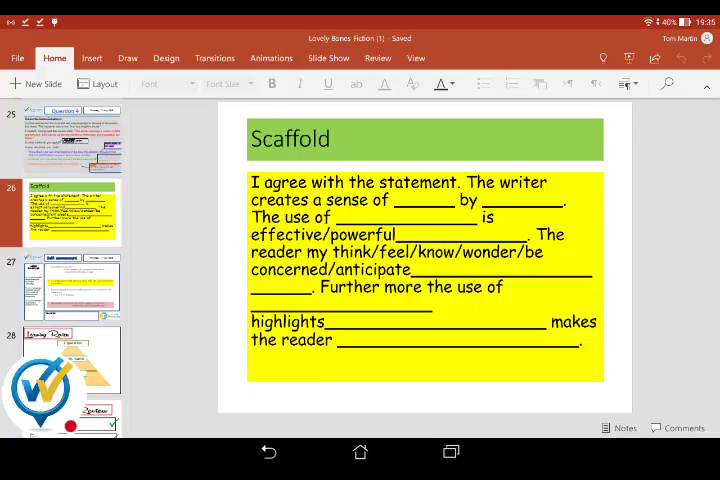
scroll("down", 3)
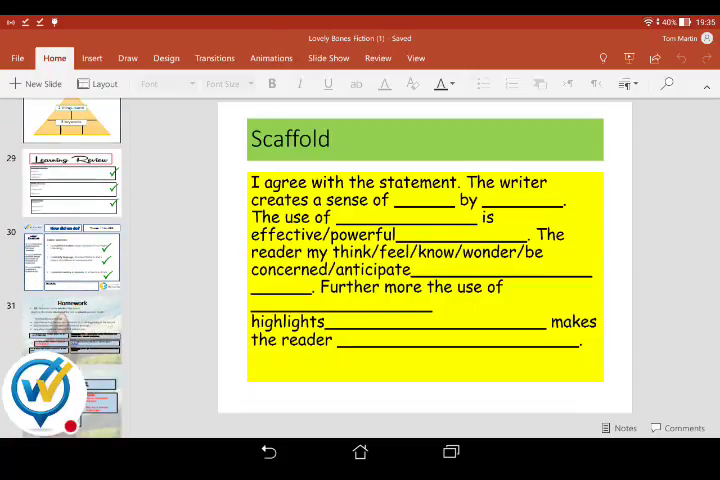